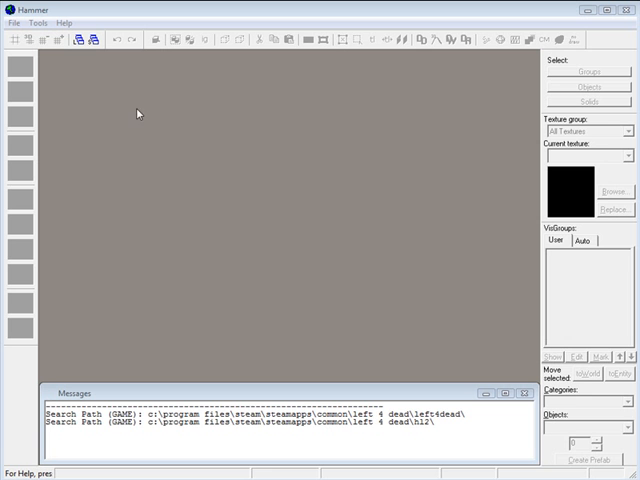
{"action": "mouse_move", "coordinate": [348, 155]}
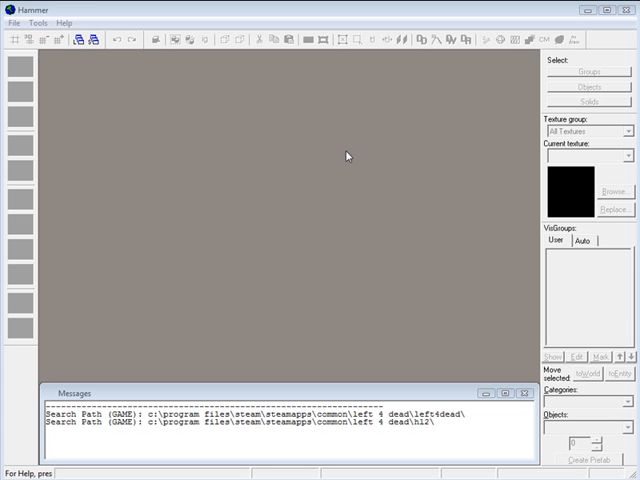
{"action": "mouse_move", "coordinate": [422, 220]}
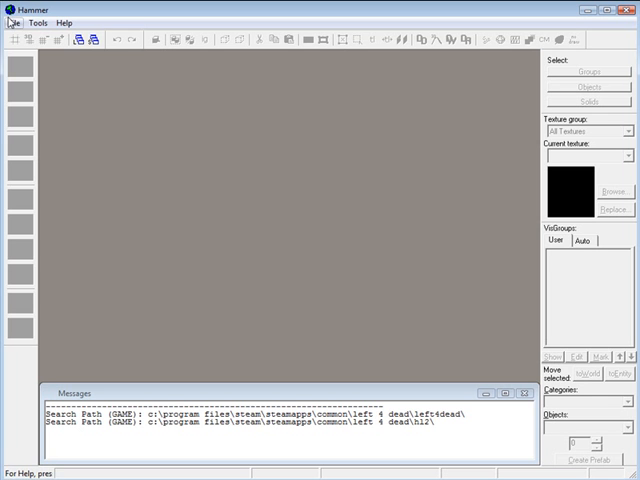
Create a new blank map from the File menu
{"action": "left_click", "coordinate": [12, 16]}
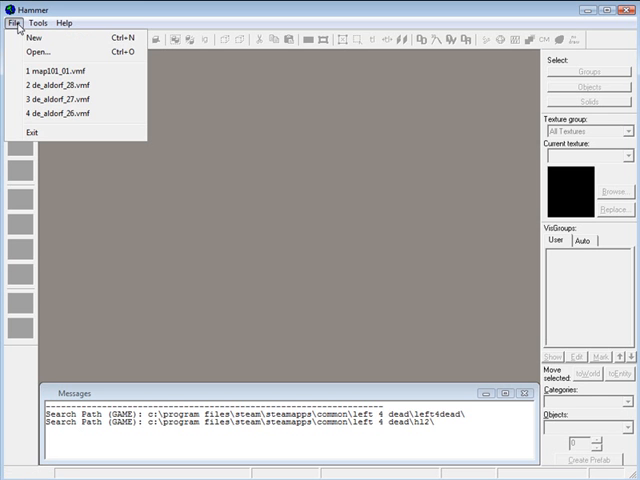
{"action": "left_click", "coordinate": [32, 73]}
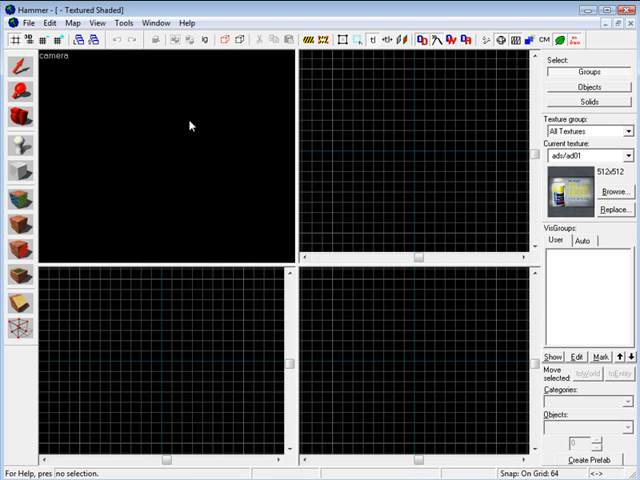
Save the empty map as map101_01.vmf in the map101 folder
{"action": "left_click", "coordinate": [27, 23]}
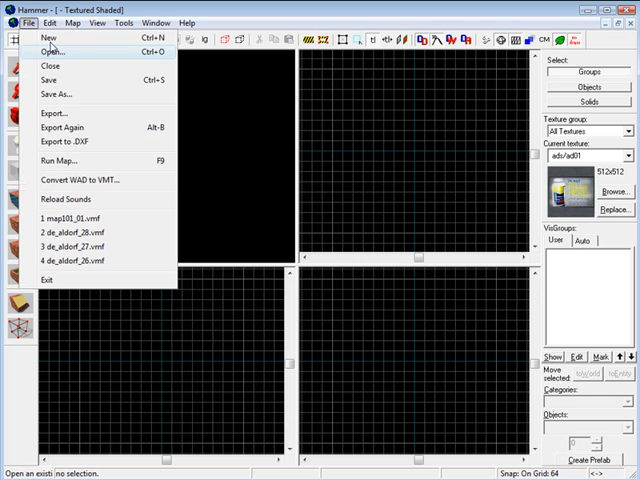
{"action": "mouse_move", "coordinate": [60, 93]}
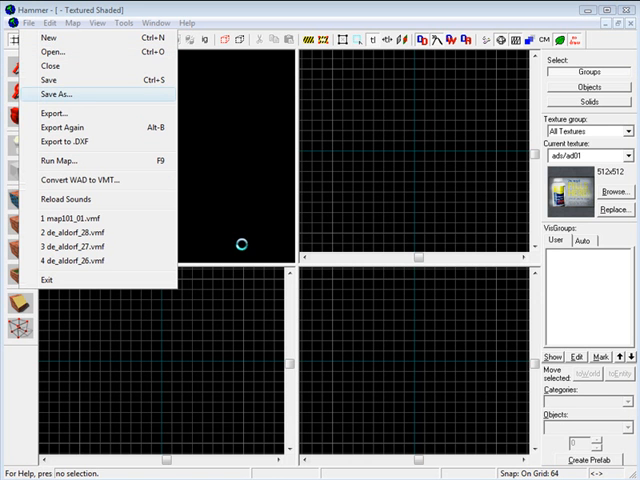
{"action": "left_click", "coordinate": [62, 93]}
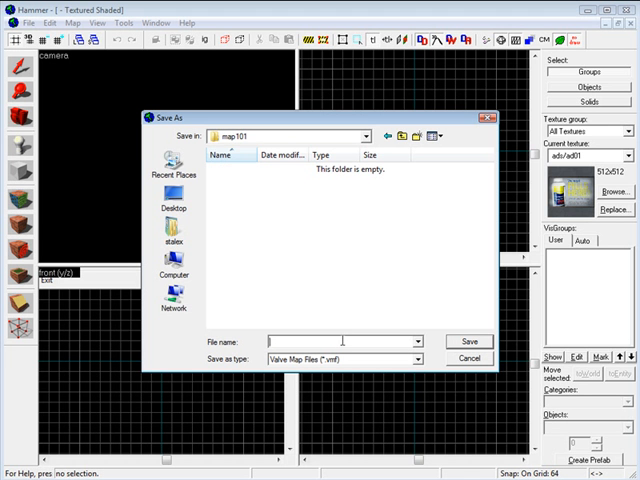
{"action": "type", "text": "m"}
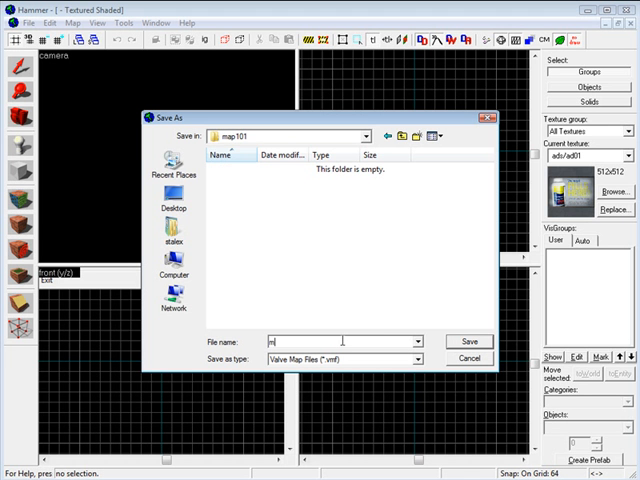
{"action": "type", "text": "ap101_01"}
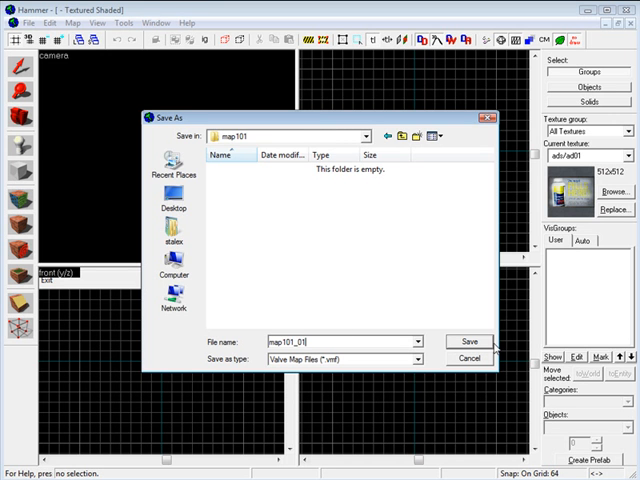
{"action": "left_click", "coordinate": [468, 341]}
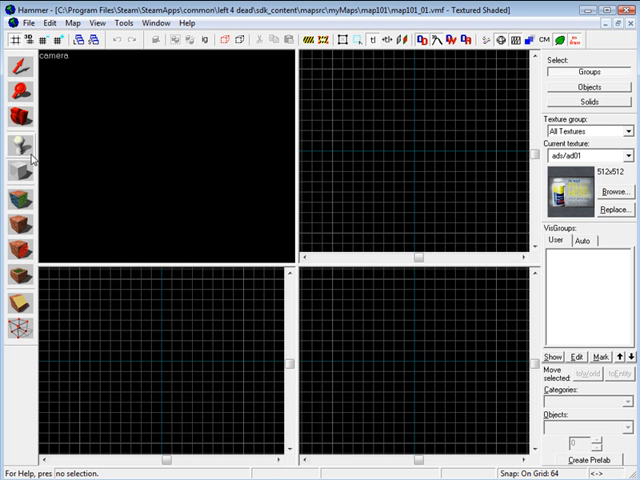
Activate the Block tool and bring up the texture browser
{"action": "left_click", "coordinate": [16, 140]}
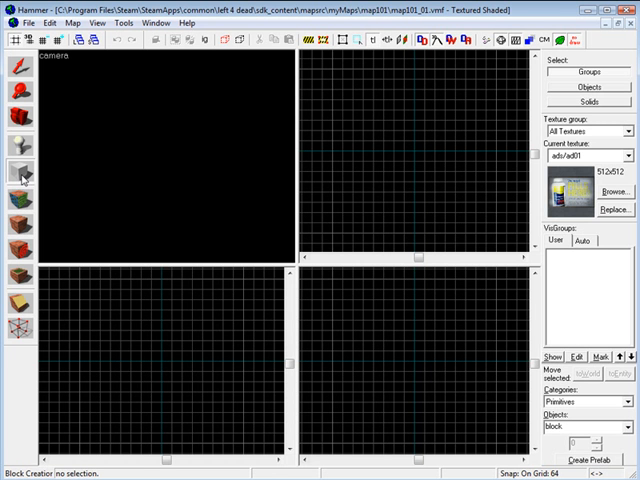
{"action": "mouse_move", "coordinate": [27, 176]}
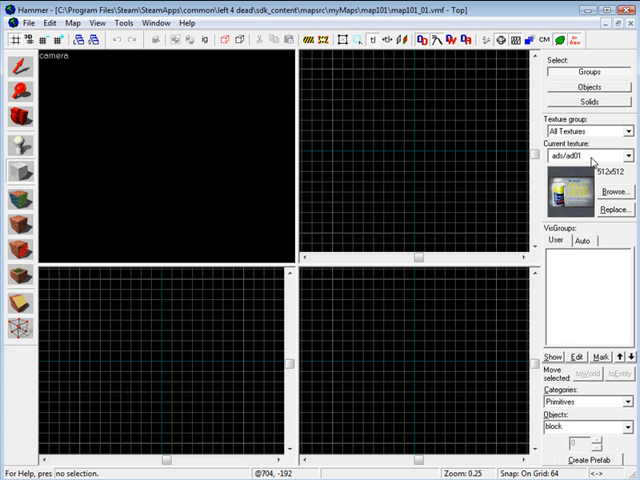
{"action": "mouse_move", "coordinate": [508, 173]}
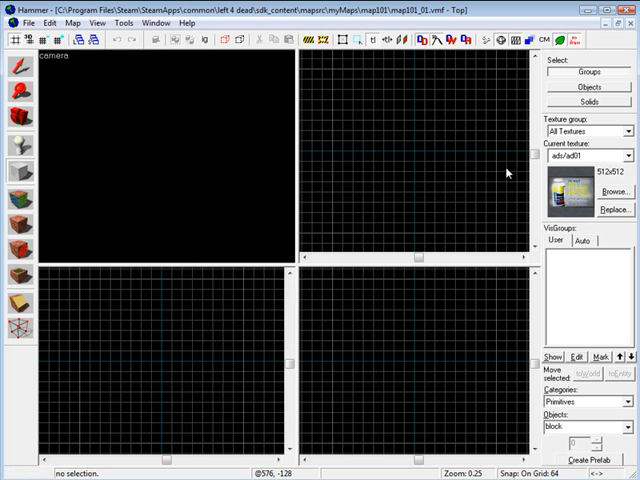
{"action": "left_click", "coordinate": [613, 192]}
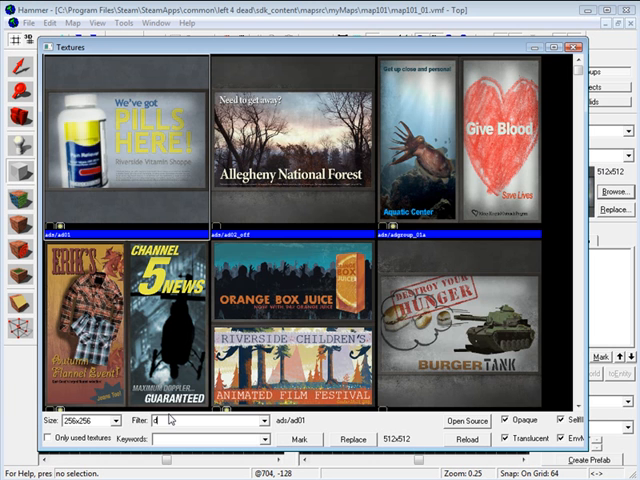
Filter the textures by 'dev' and scroll to the dev_measurewall texture
{"action": "type", "text": "dev"}
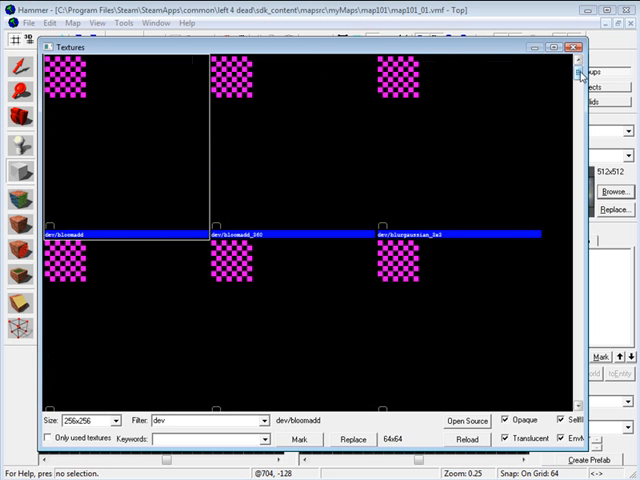
{"action": "scroll", "scroll_direction": "down", "scroll_amount": 3}
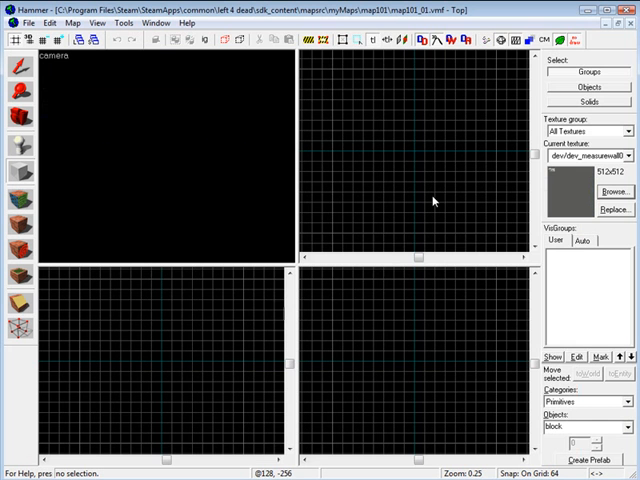
{"action": "mouse_move", "coordinate": [348, 97]}
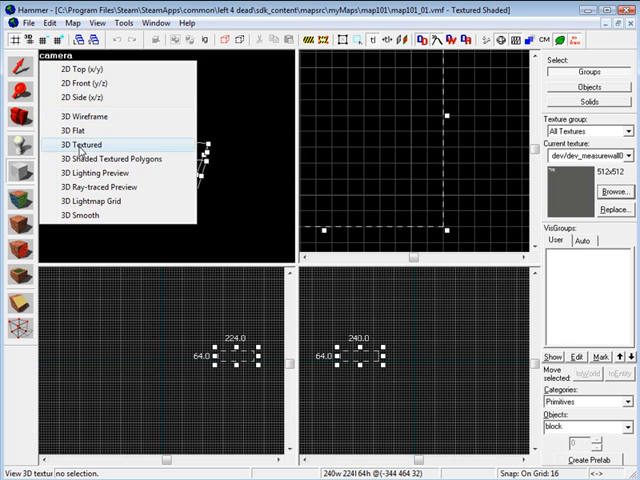
{"action": "mouse_move", "coordinate": [128, 160]}
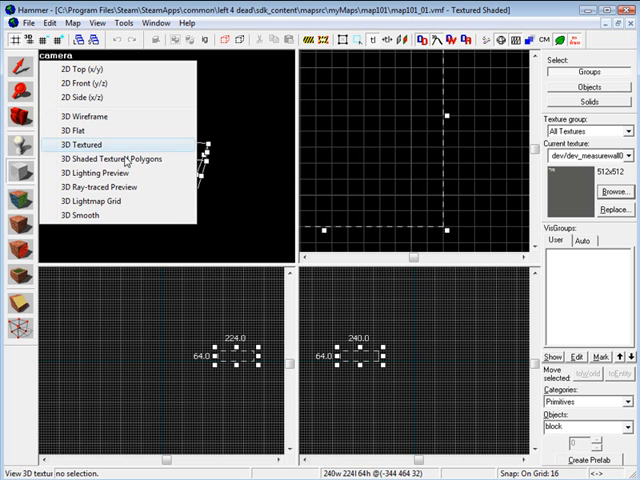
{"action": "mouse_move", "coordinate": [90, 188]}
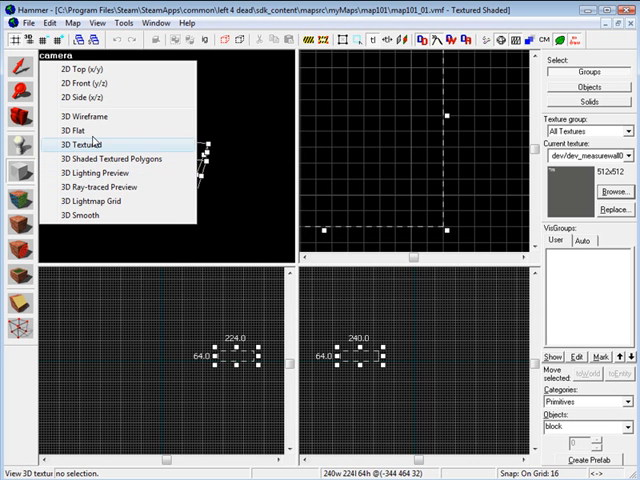
Switch the camera viewport to 3D Textured mode
{"action": "left_click", "coordinate": [80, 144]}
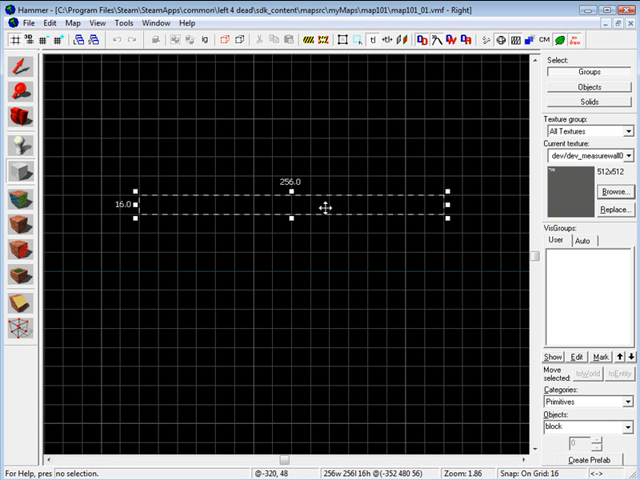
{"action": "mouse_move", "coordinate": [429, 180]}
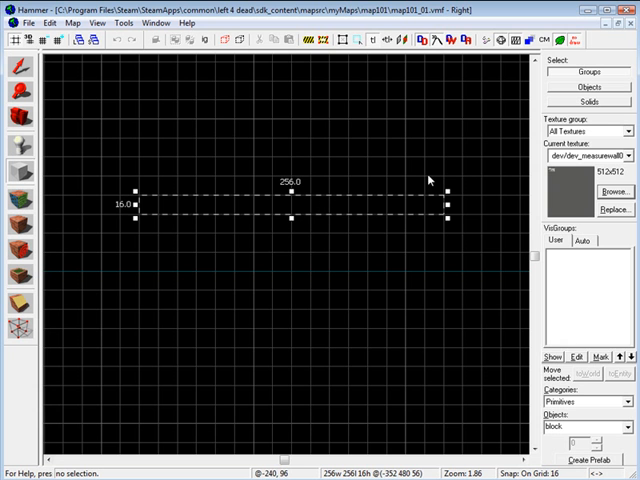
{"action": "mouse_move", "coordinate": [207, 183]}
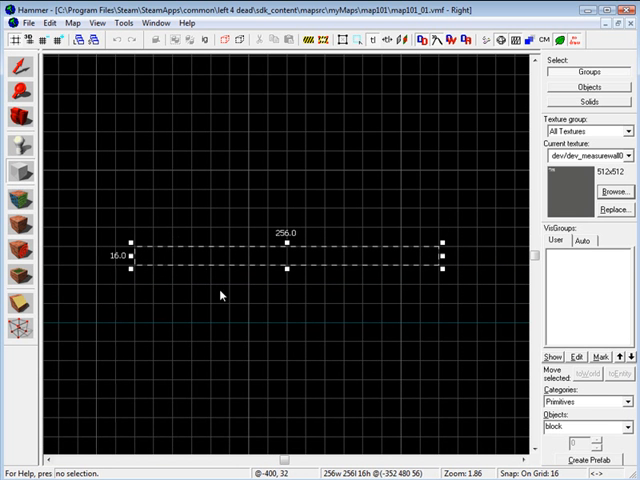
{"action": "mouse_move", "coordinate": [285, 262]}
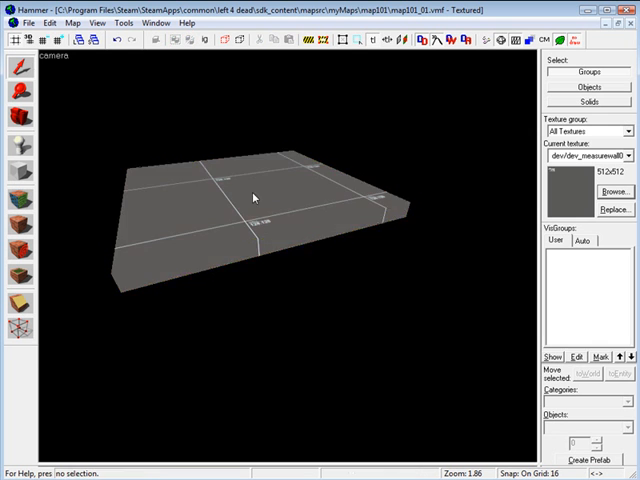
Place a point entity on the floor brush in the 3D view
{"action": "left_click", "coordinate": [255, 197]}
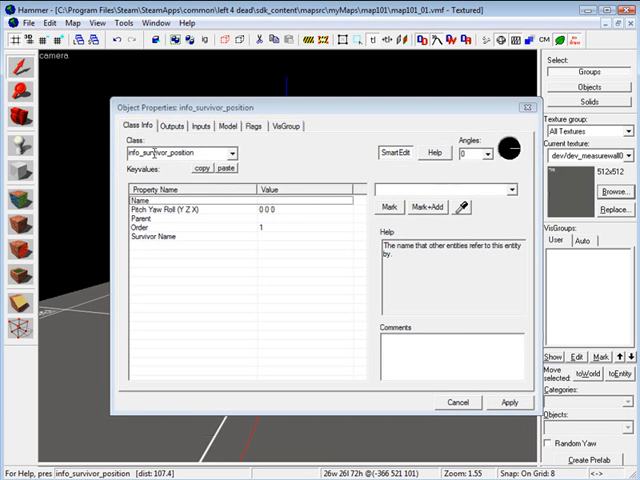
Apply the info_survivor_position class to the new entity
{"action": "left_click", "coordinate": [506, 402]}
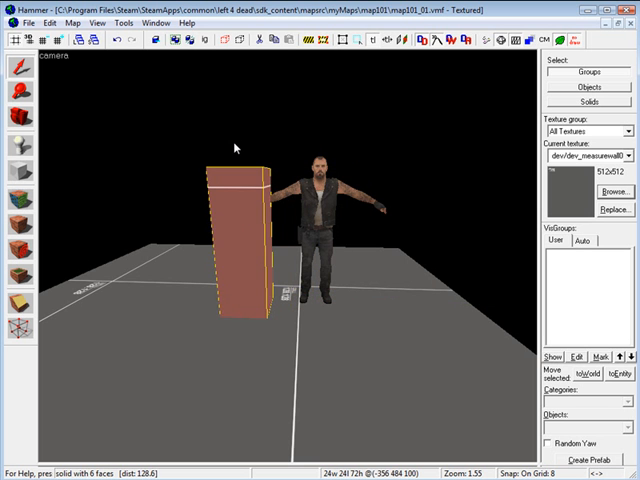
{"action": "mouse_move", "coordinate": [252, 198]}
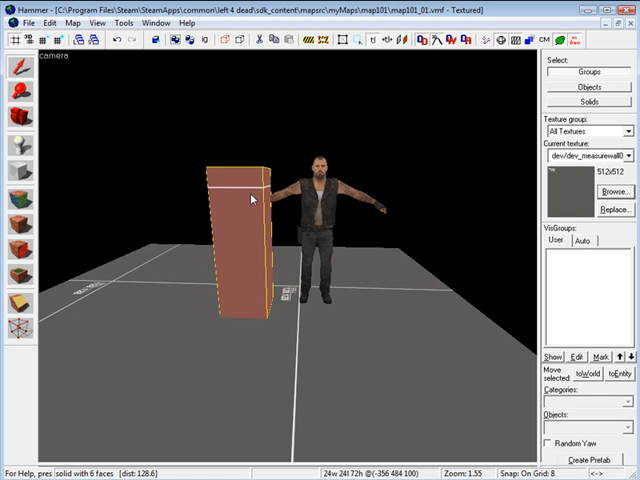
{"action": "mouse_move", "coordinate": [256, 234]}
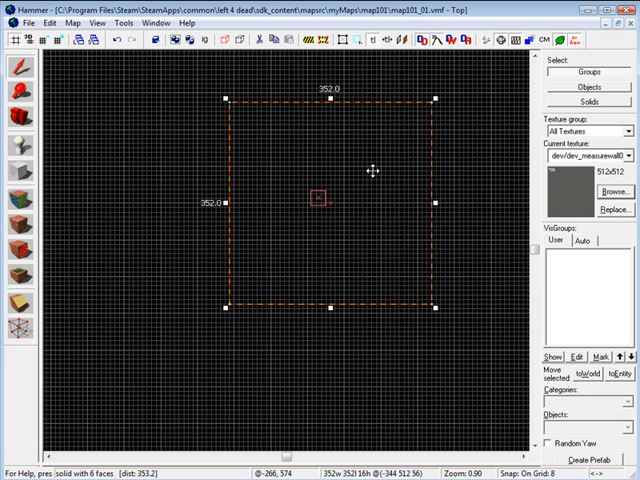
{"action": "mouse_move", "coordinate": [479, 202]}
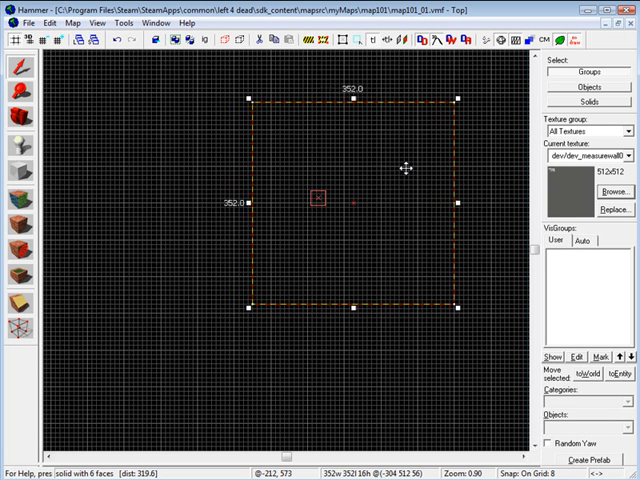
{"action": "mouse_move", "coordinate": [473, 216]}
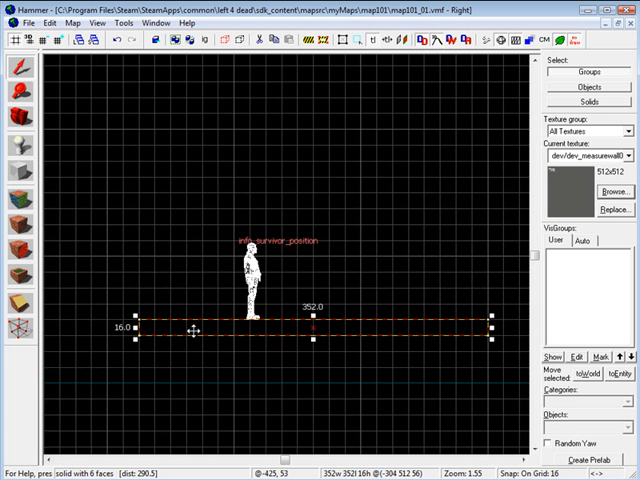
{"action": "mouse_move", "coordinate": [295, 320]}
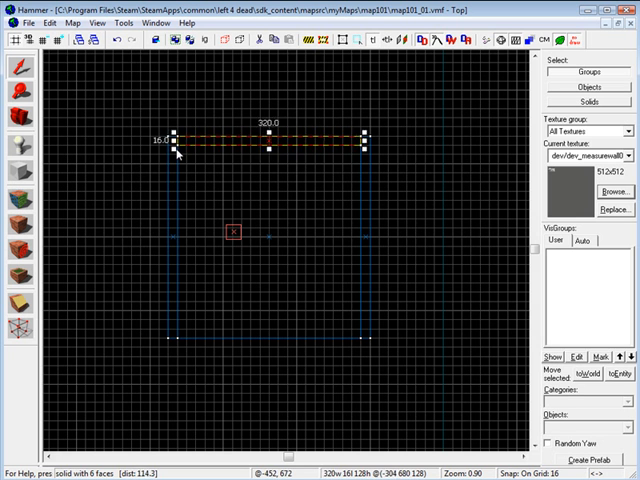
Stretch the 128-unit-high wall brush along the floor's top edge
{"action": "left_click_drag", "start_coordinate": [265, 138], "coordinate": [277, 331]}
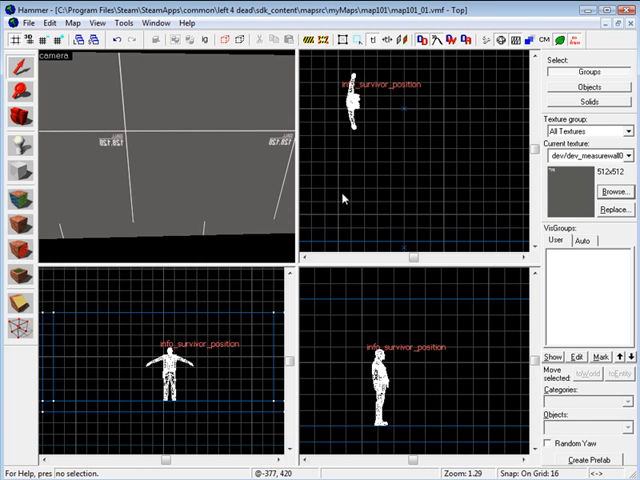
{"action": "mouse_move", "coordinate": [385, 120]}
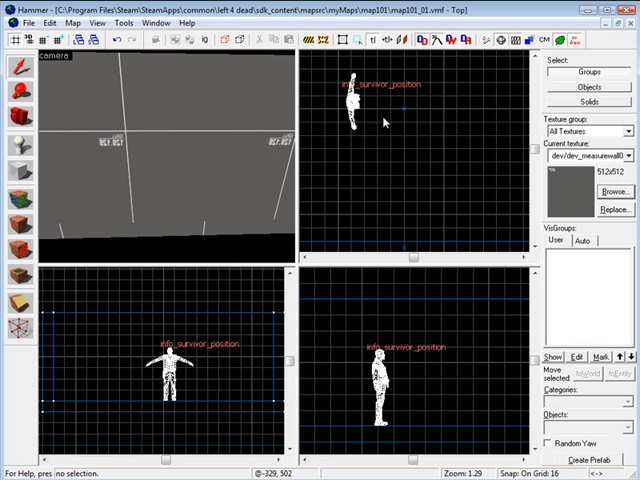